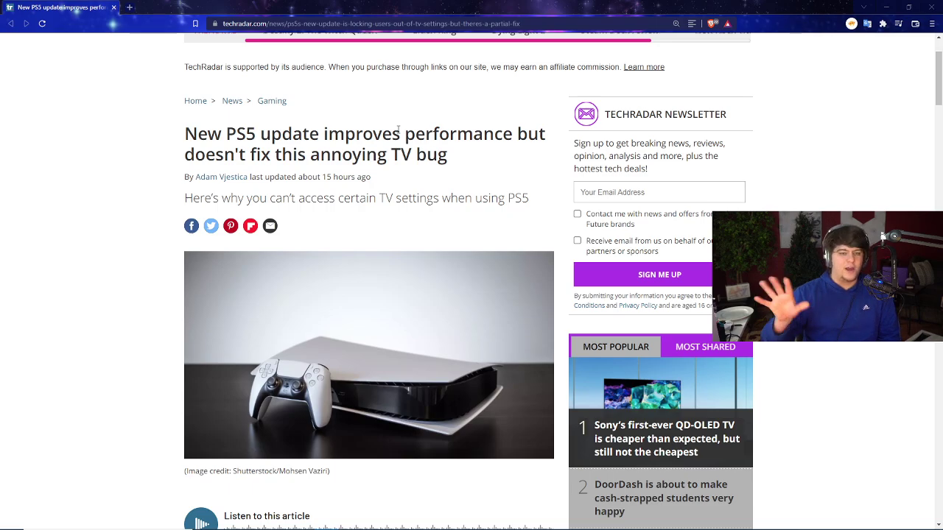
Scroll past the header image and audio player to the article's first paragraphs
scroll(down, 3)
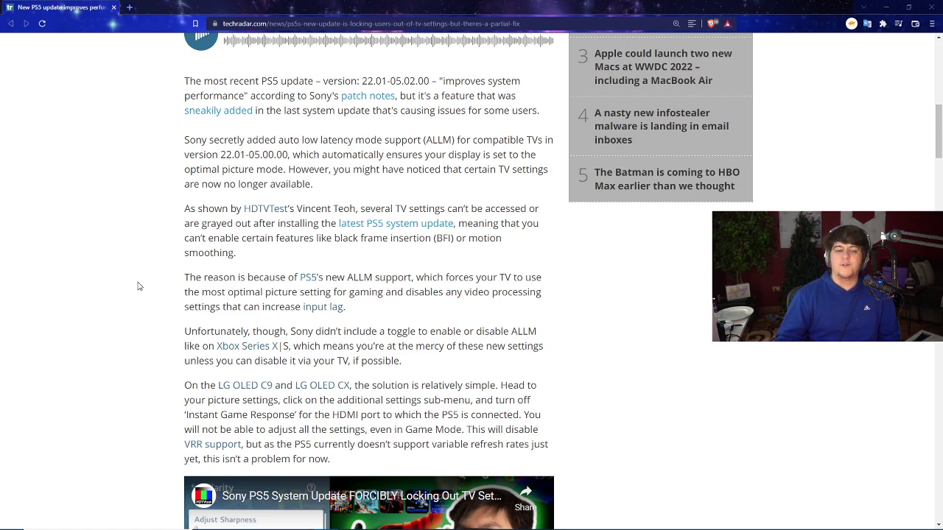
Scroll to the missing ALLM toggle paragraph and the LG OLED C9/CX workaround
scroll(down, 3)
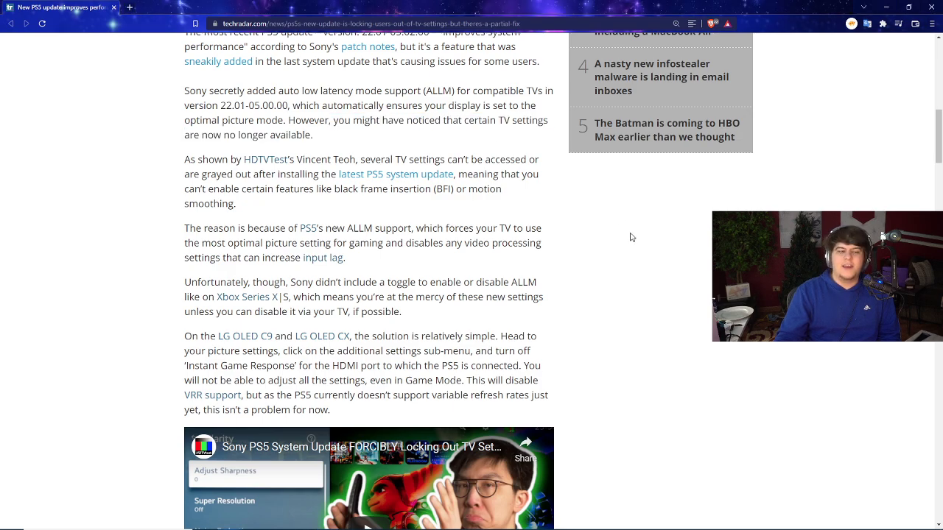
scroll(down, 3)
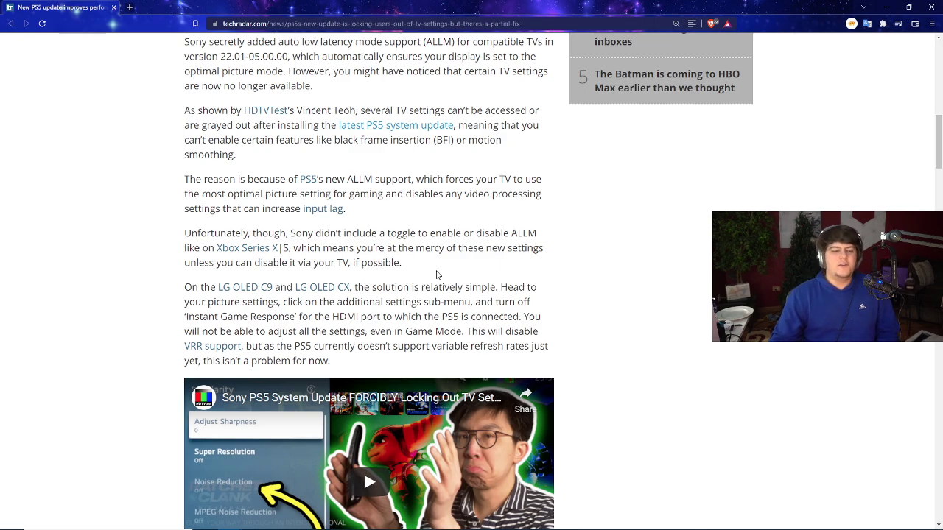
Scroll until the HDTVTest 'Locked Out!' video embed is fully visible
scroll(down, 3)
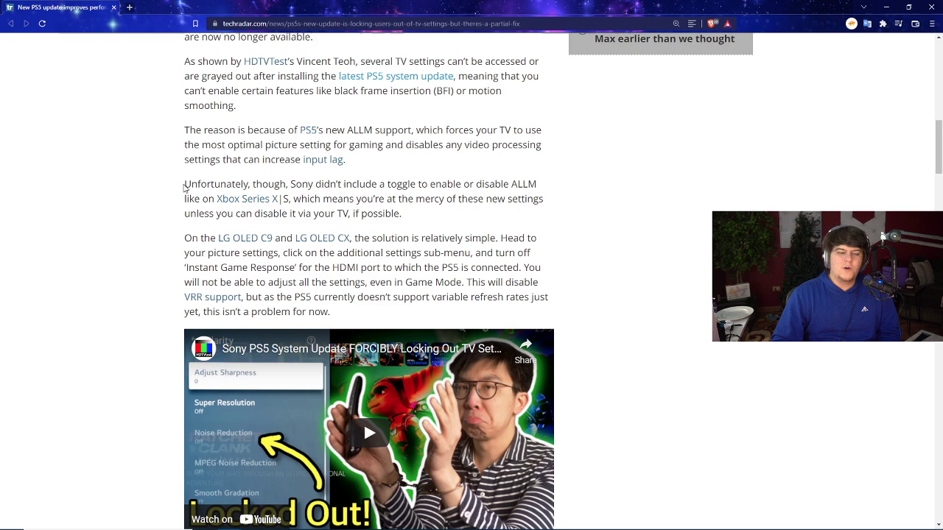
drag(184, 183, 453, 183)
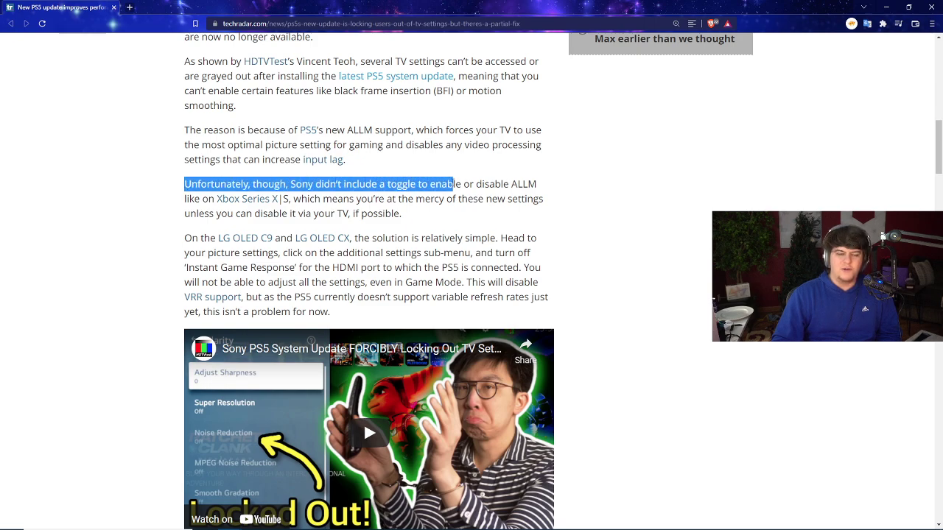
drag(435, 184, 518, 184)
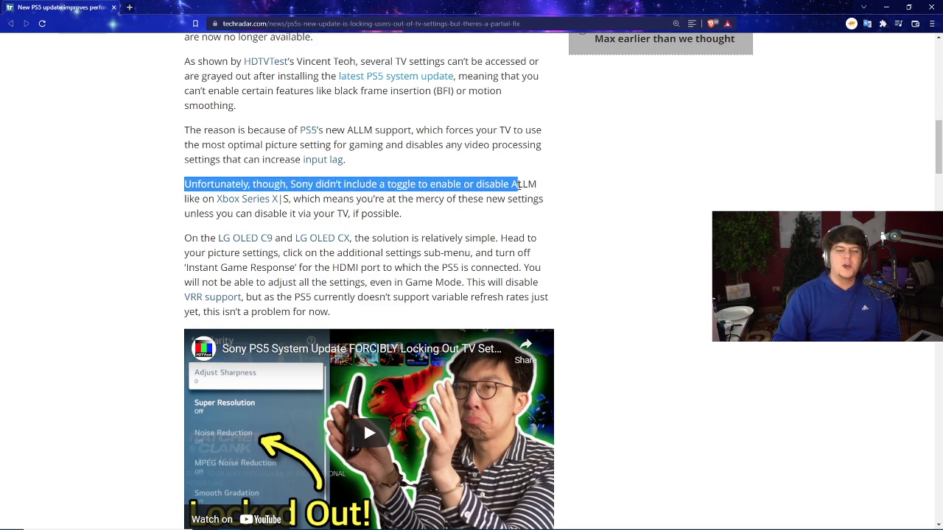
click(582, 204)
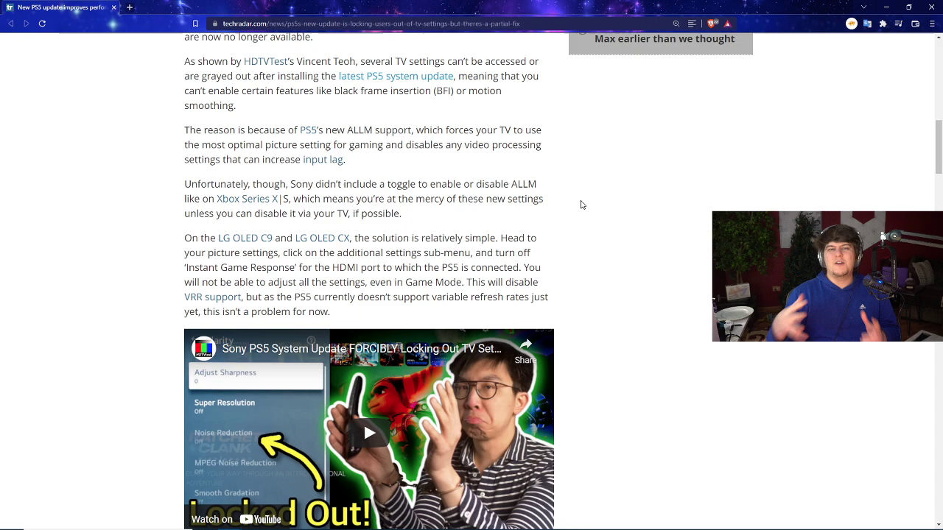
mouse_move(575, 194)
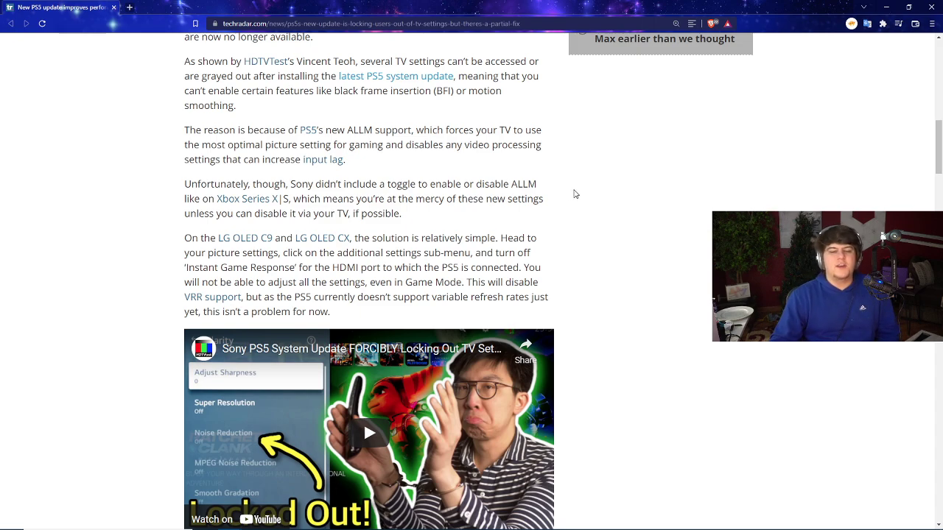
Scroll past the embedded video to the LG OLED C1/C2 HDMI Deep Color workaround
scroll(down, 3)
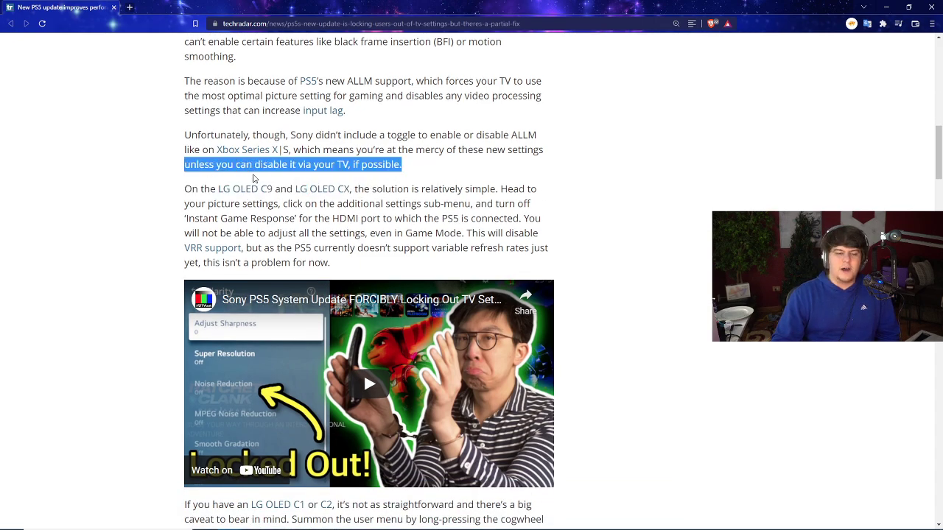
scroll(down, 3)
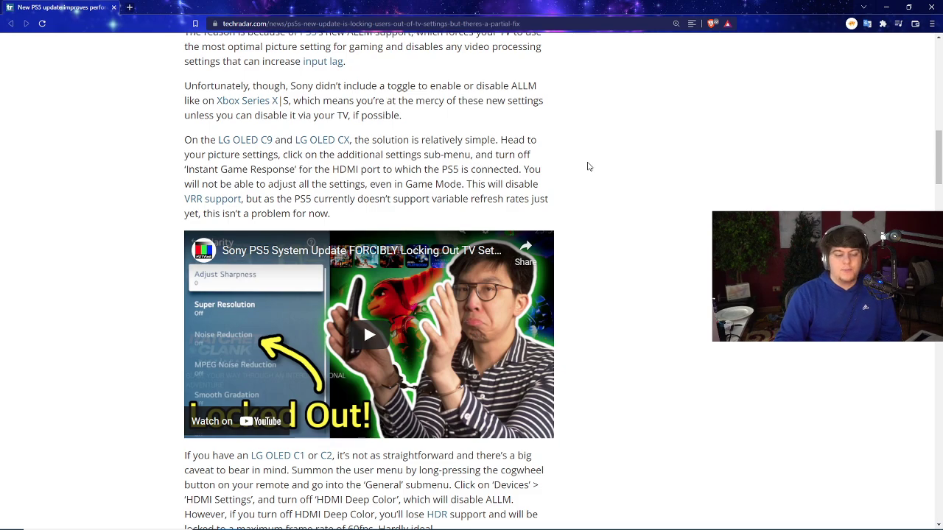
Scroll through the Sony TV workaround to the 'ALLM or nothing' section and PS5 photo
scroll(down, 3)
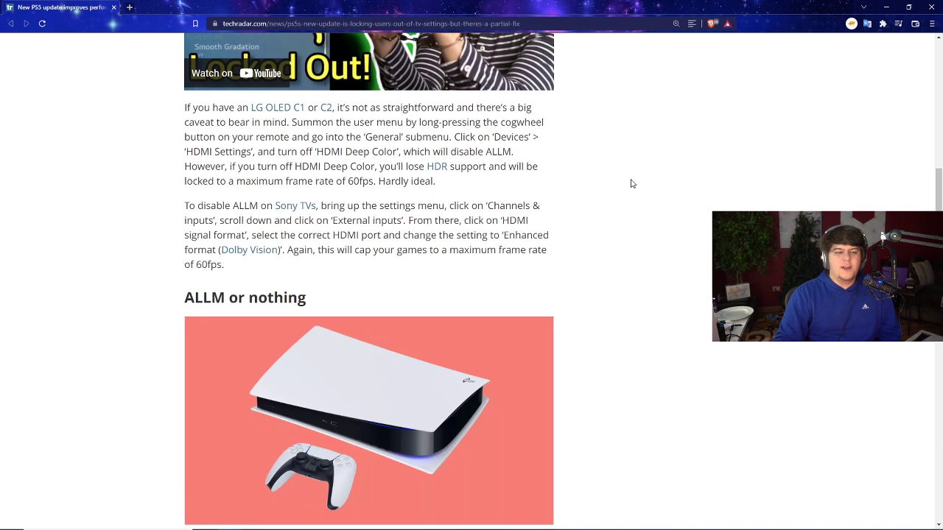
scroll(down, 3)
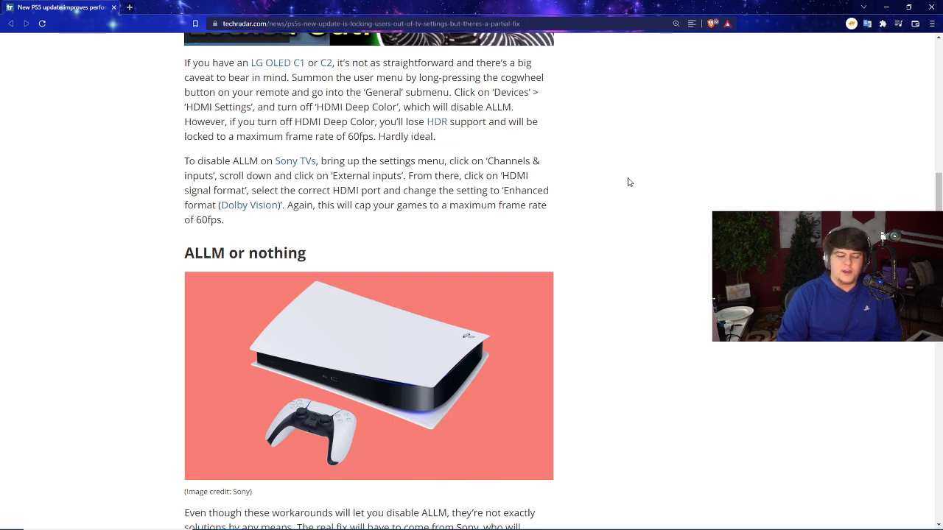
scroll(down, 3)
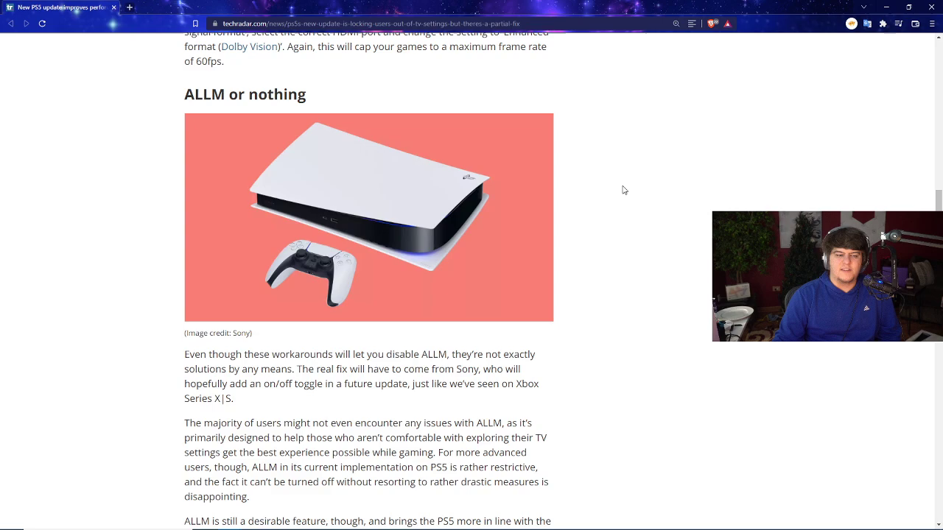
Scroll to the author bio and clear the selected text in the article
scroll(down, 3)
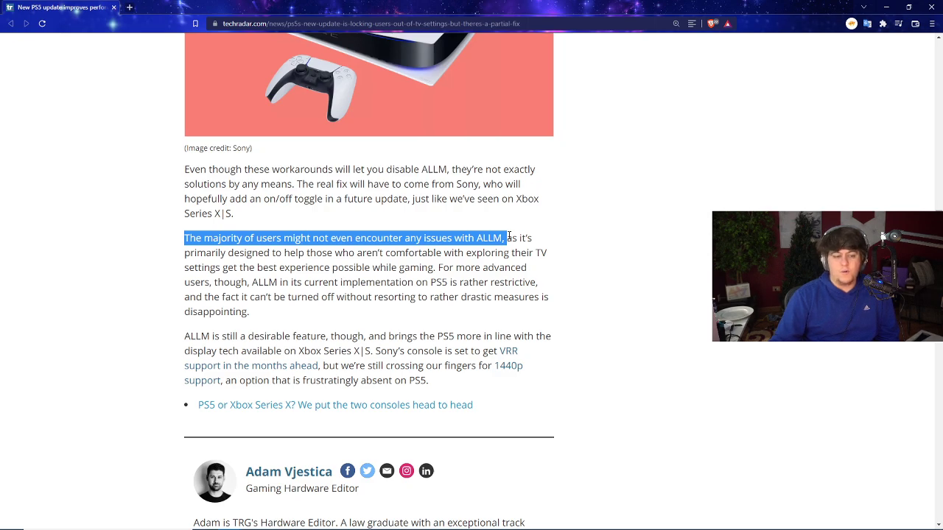
click(607, 261)
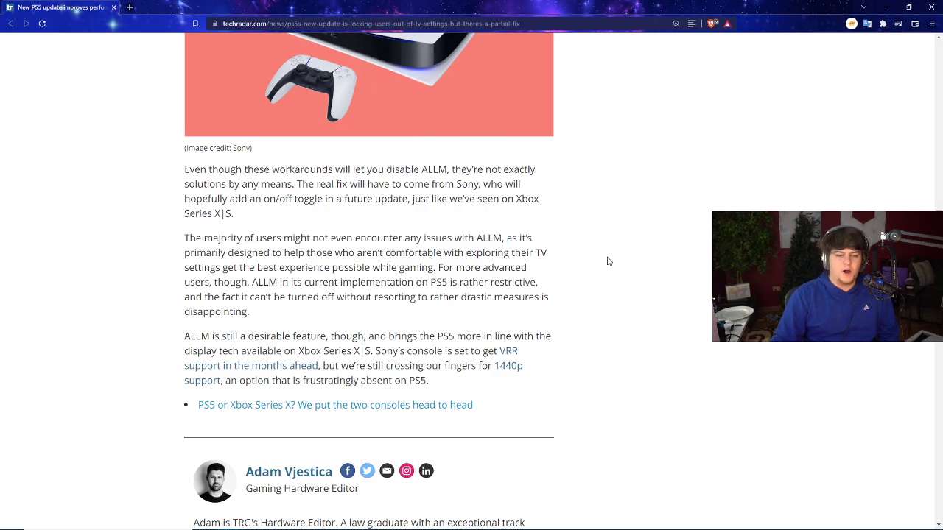